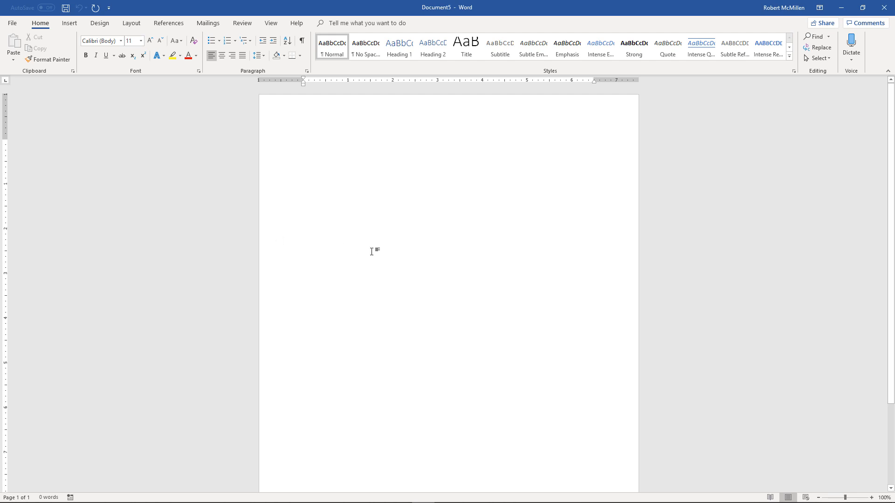
mouse_move(416, 258)
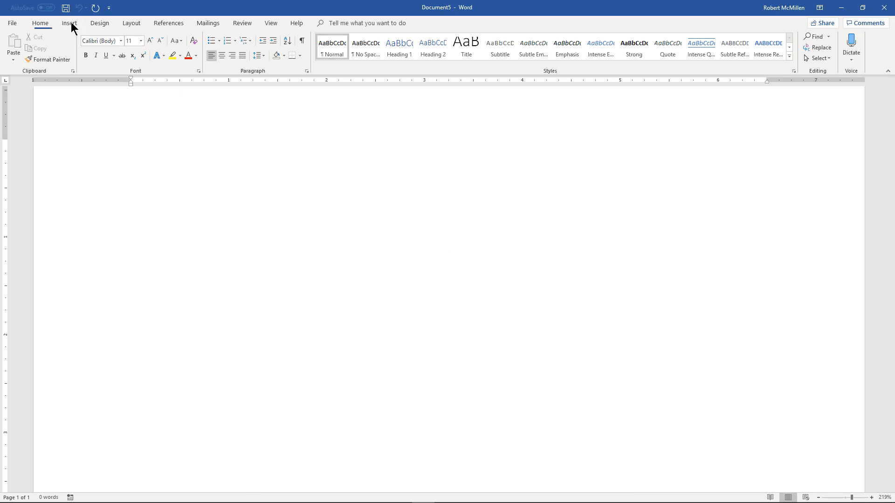
Insert the built-in Pythagorean theorem equation a² + b² = c² from the Equation gallery.
left_click(69, 23)
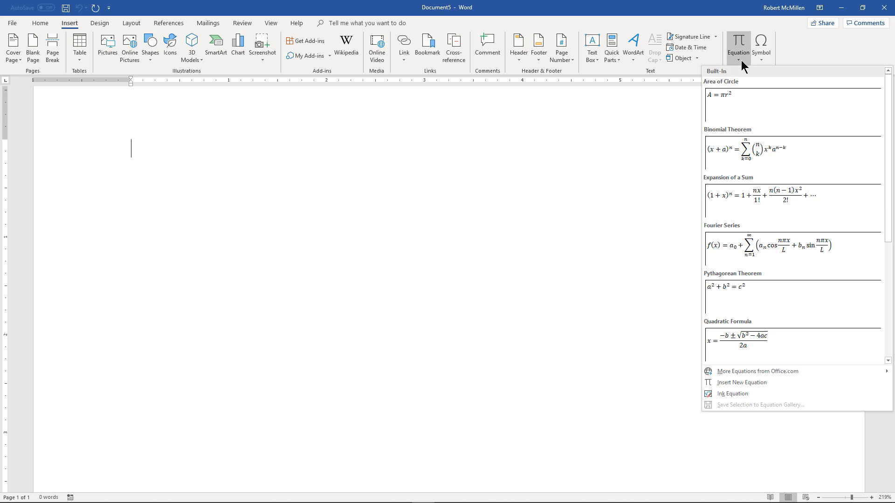
mouse_move(754, 297)
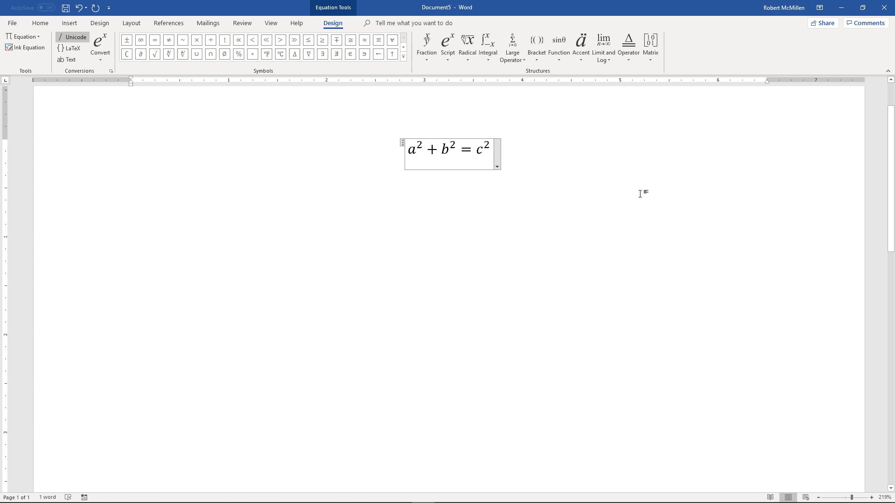
left_click(131, 179)
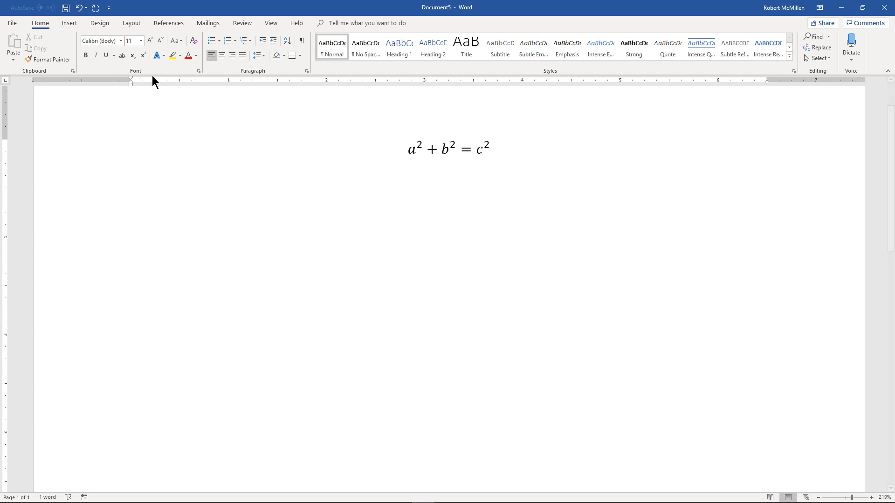
On the line below the first equation, reopen the built-in equations gallery.
left_click(69, 22)
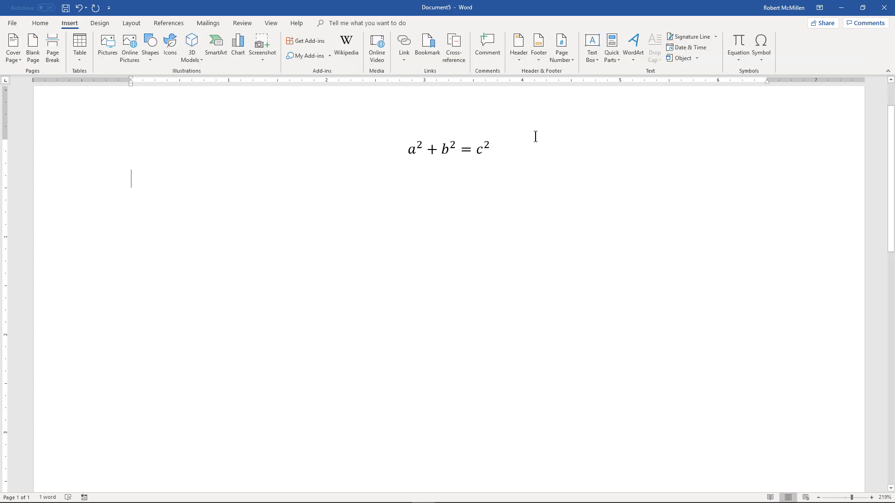
left_click(738, 45)
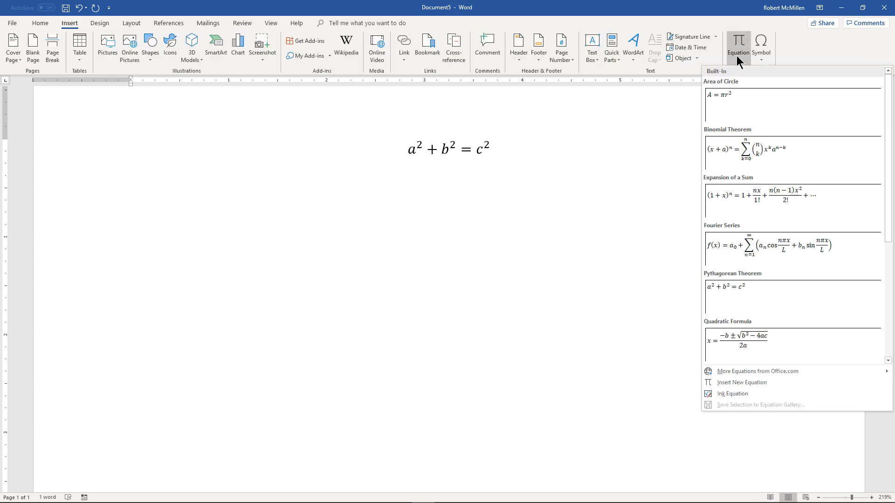
mouse_move(754, 371)
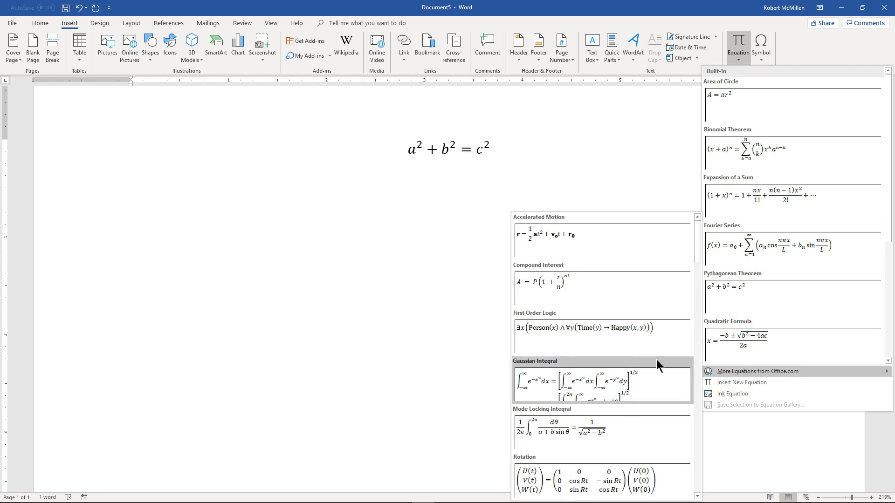
mouse_move(625, 440)
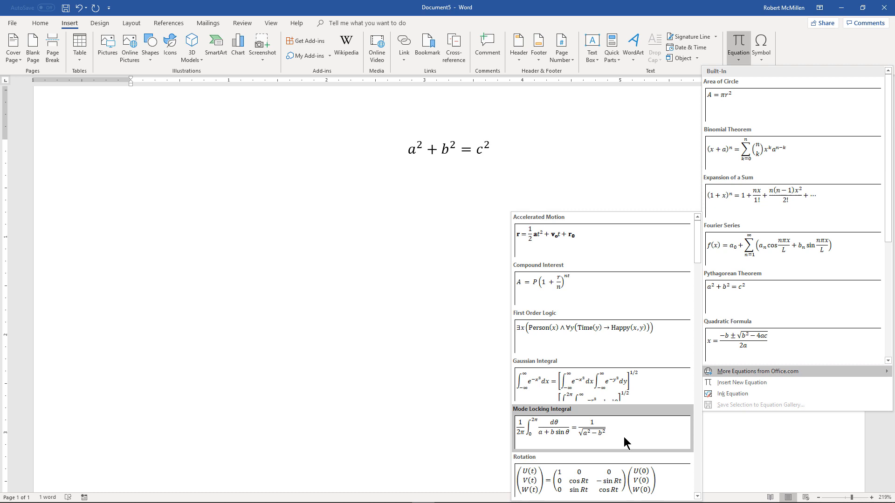
Insert a new blank equation reading 4x2 =, then centre the following line.
left_click(743, 382)
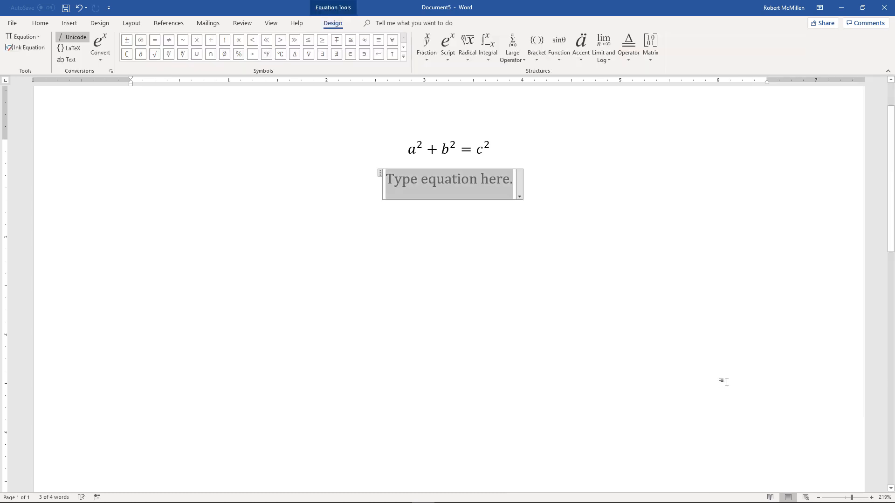
mouse_move(444, 186)
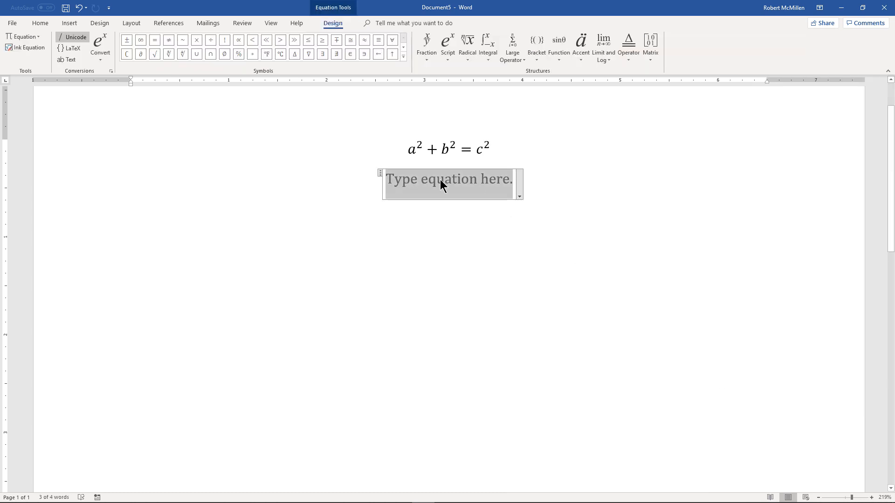
mouse_move(451, 189)
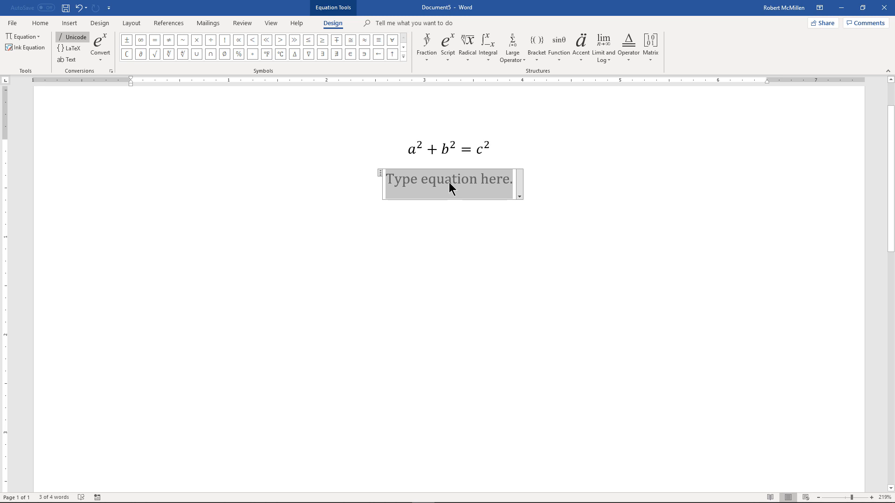
type("4")
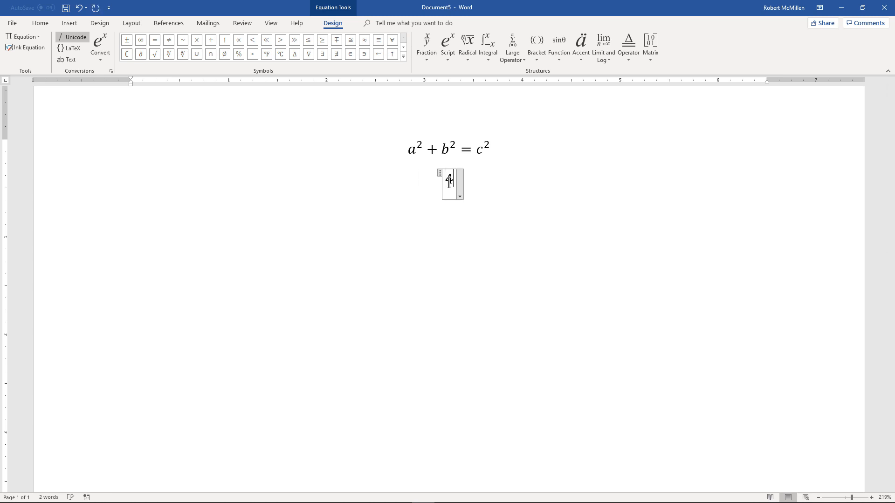
type("x")
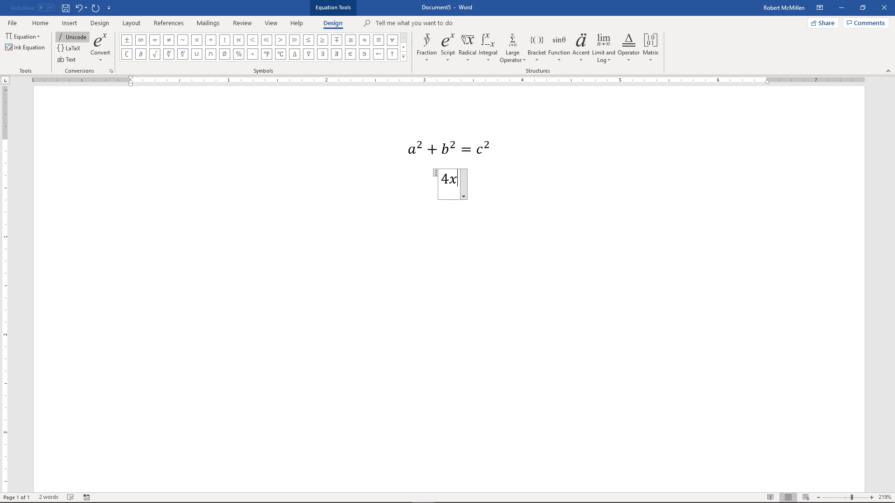
type("2 =")
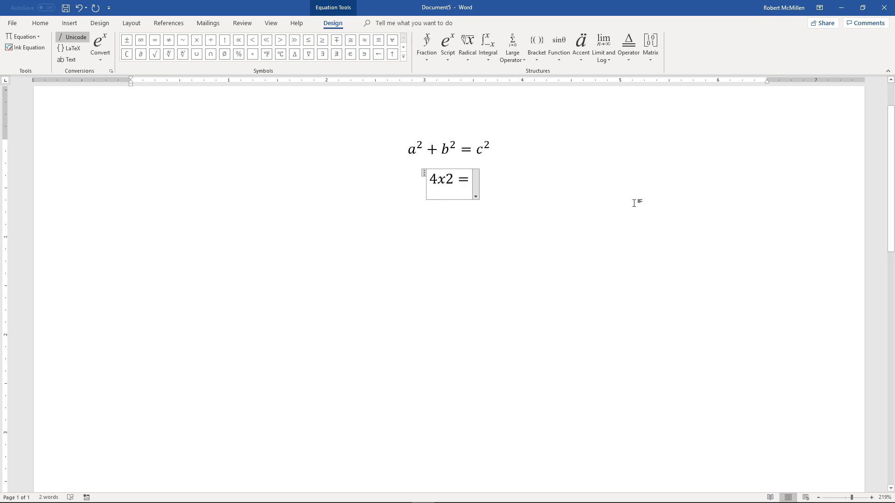
left_click(517, 176)
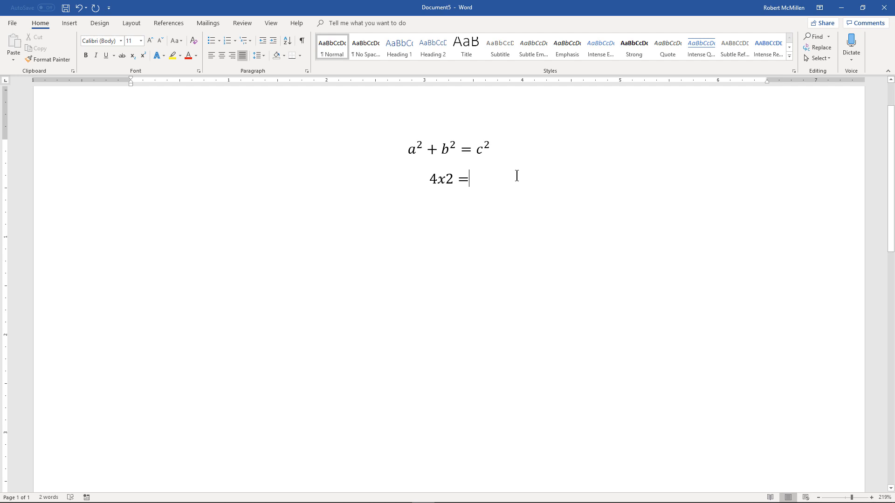
mouse_move(550, 182)
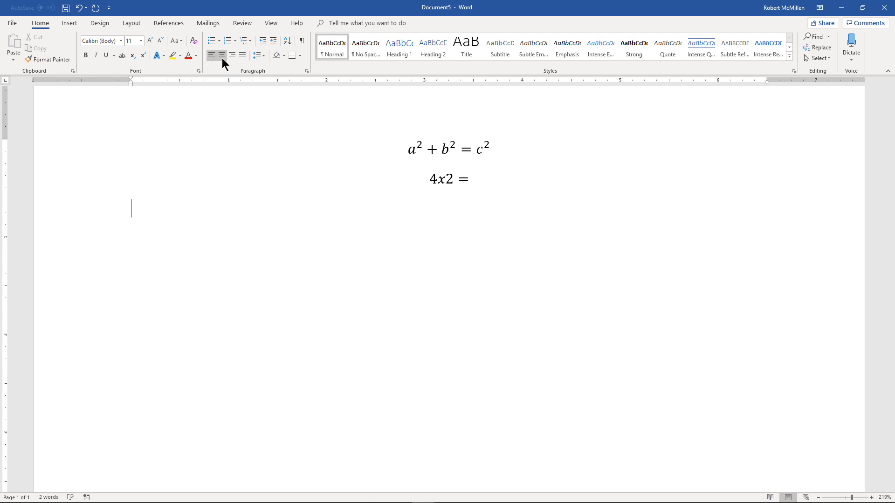
left_click(69, 23)
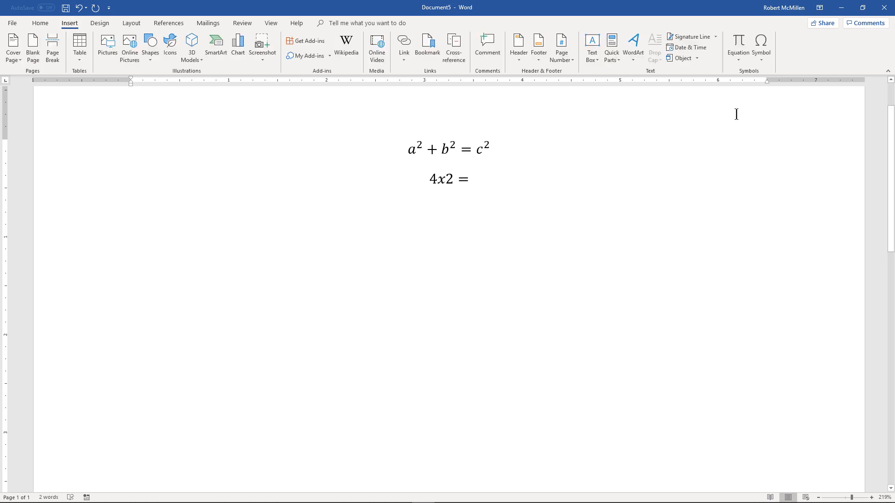
Start an ink equation to open the handwriting math input pad.
left_click(737, 45)
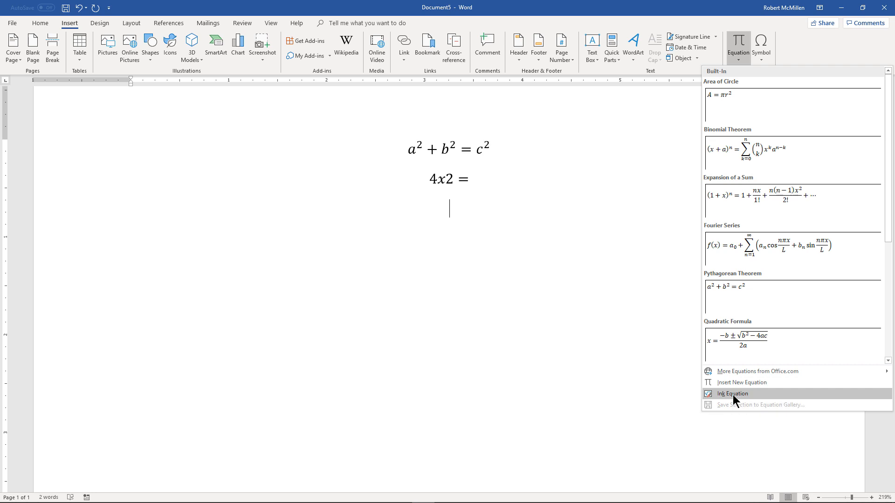
left_click(733, 394)
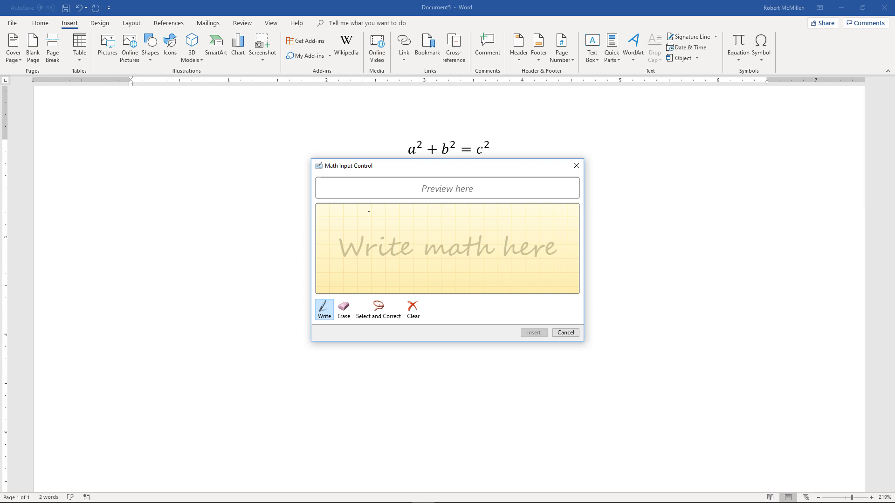
mouse_move(451, 161)
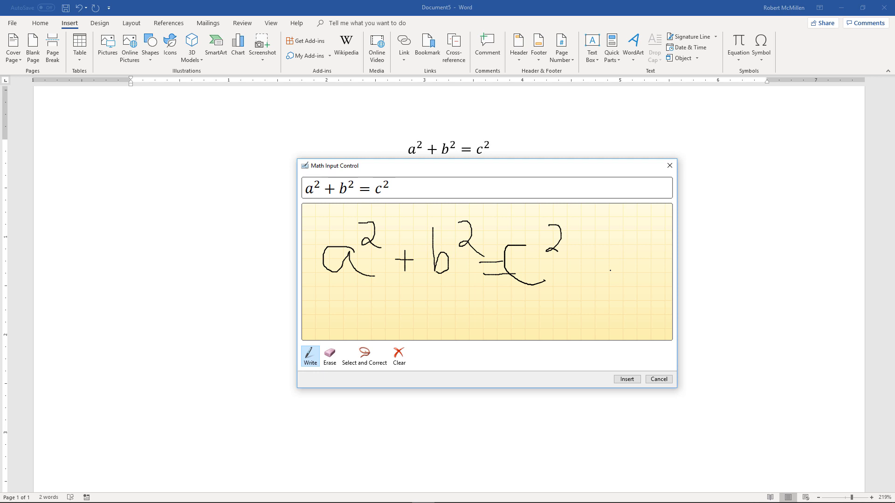
mouse_move(610, 275)
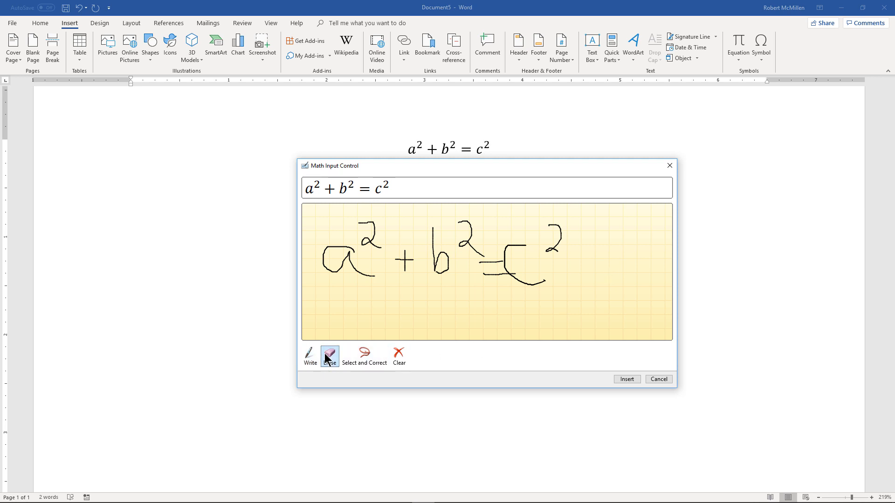
left_click(329, 356)
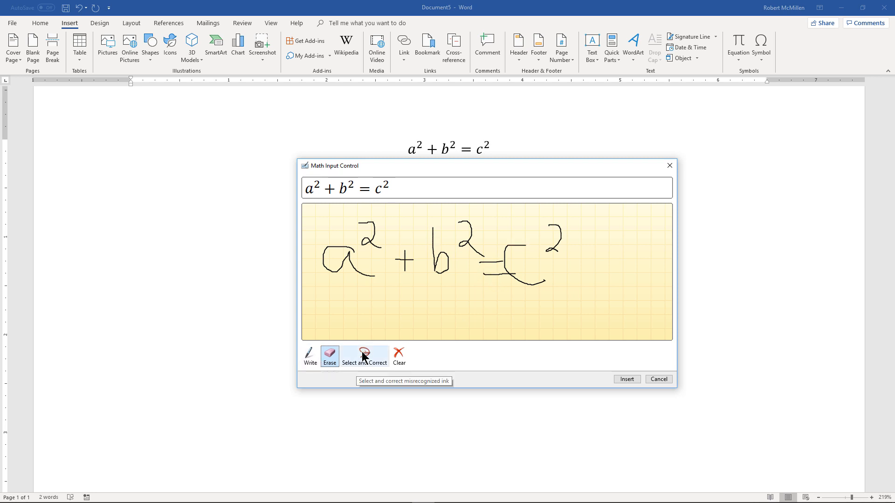
left_click(364, 356)
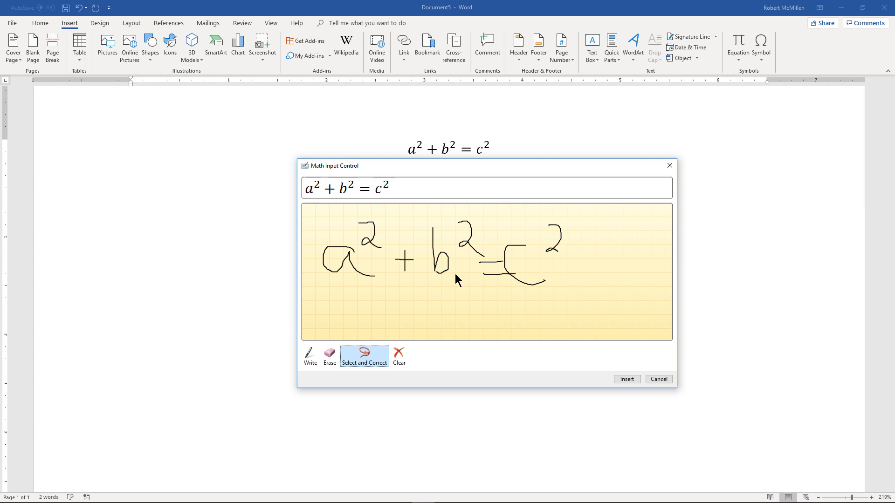
mouse_move(562, 214)
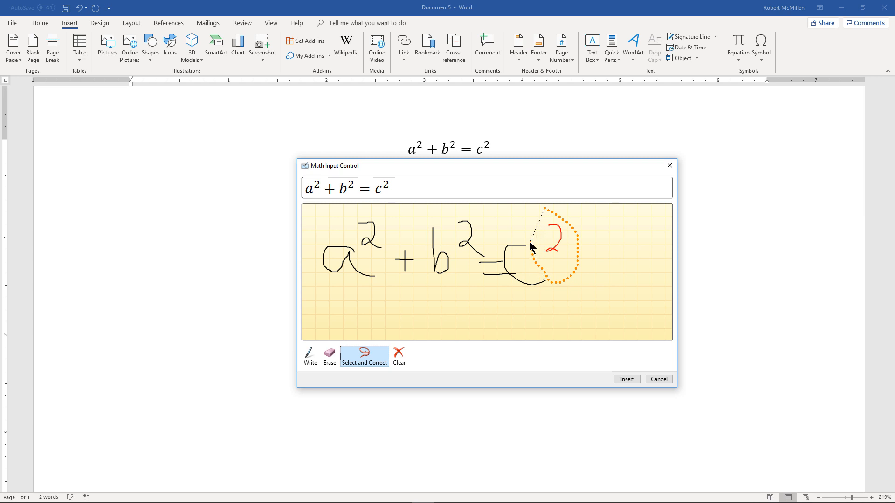
left_click(552, 236)
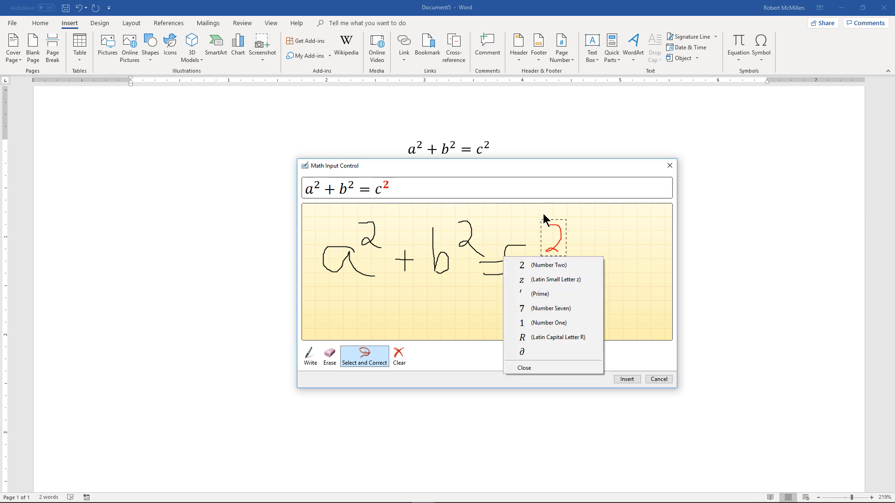
mouse_move(551, 279)
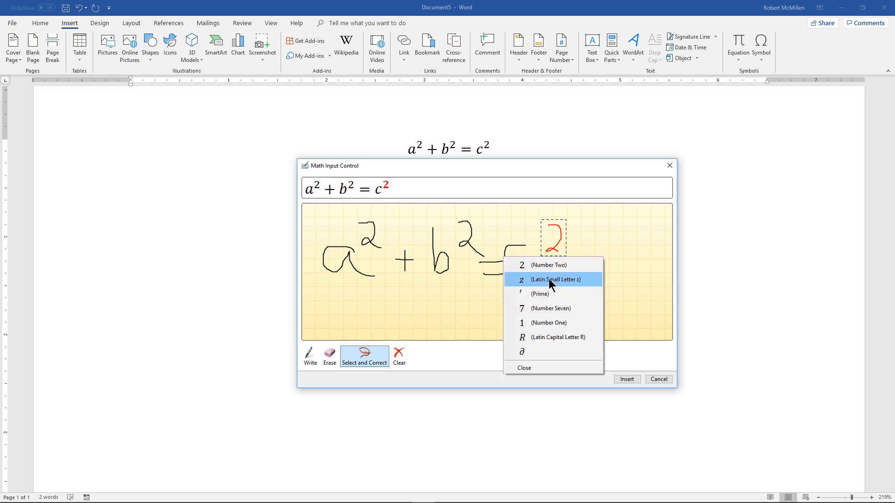
mouse_move(547, 331)
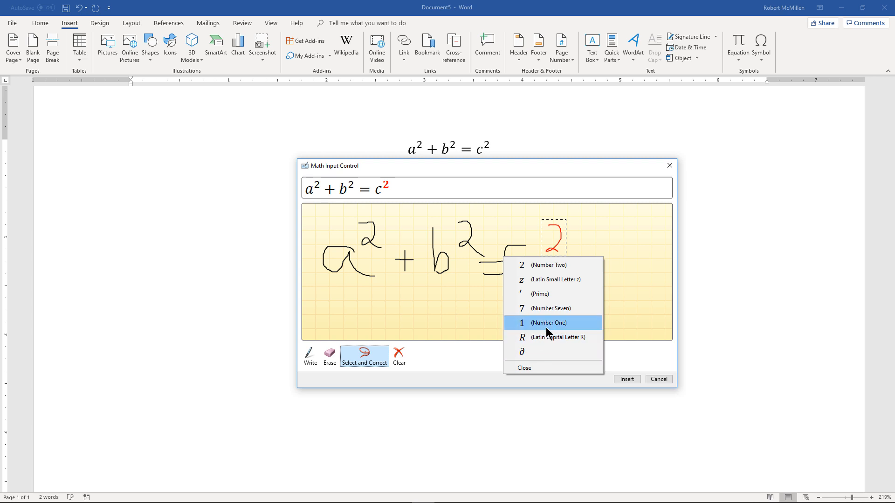
left_click(523, 368)
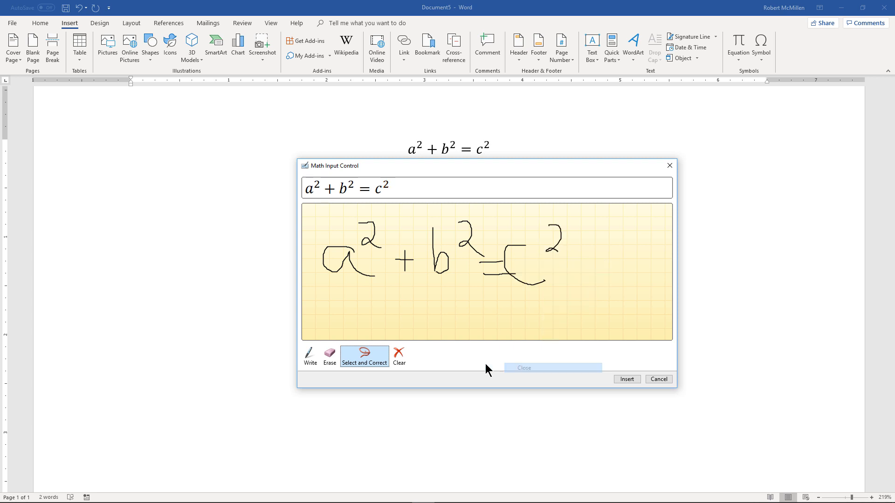
left_click(330, 353)
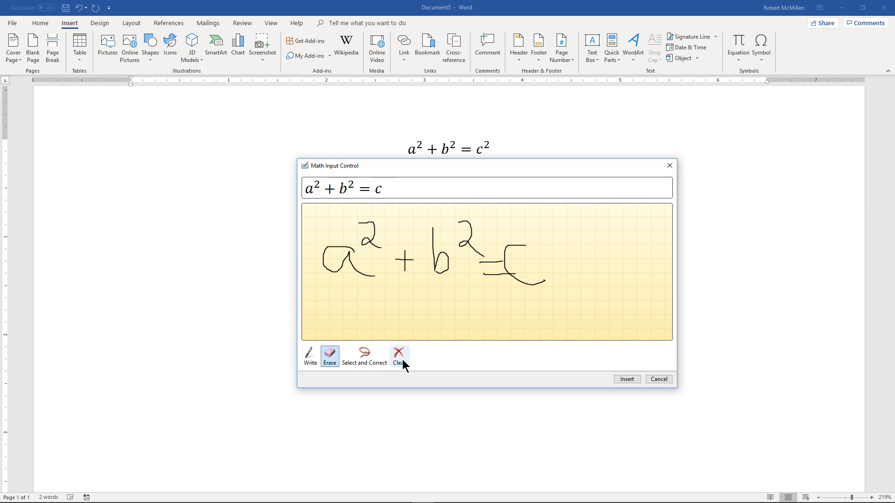
left_click(310, 356)
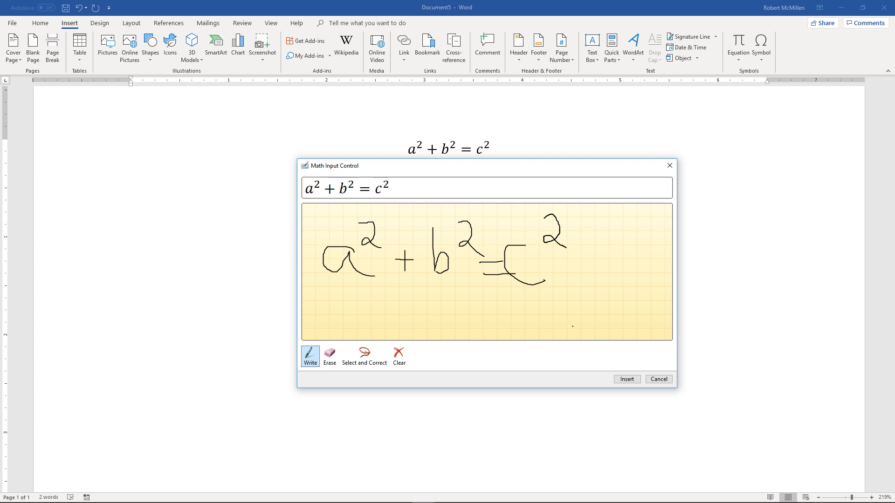
Insert the inked a² + b² = c² and save it to the Equations gallery, category Exemplary.
left_click(626, 379)
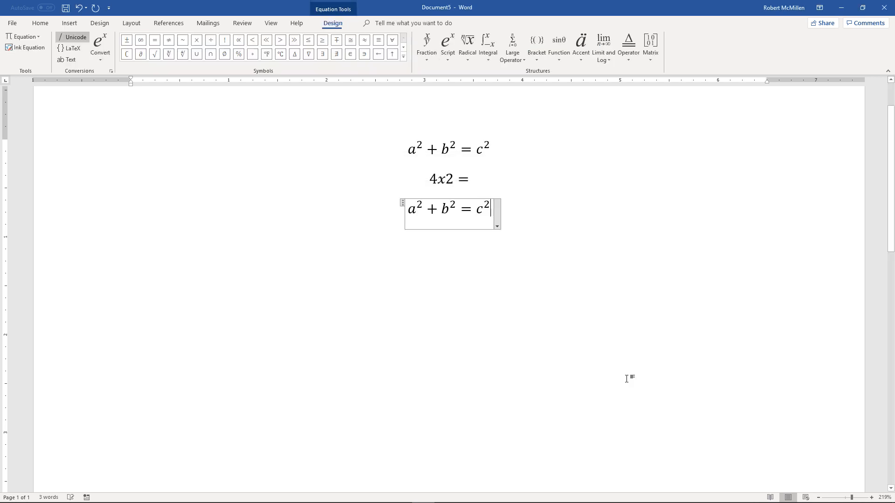
left_click(40, 23)
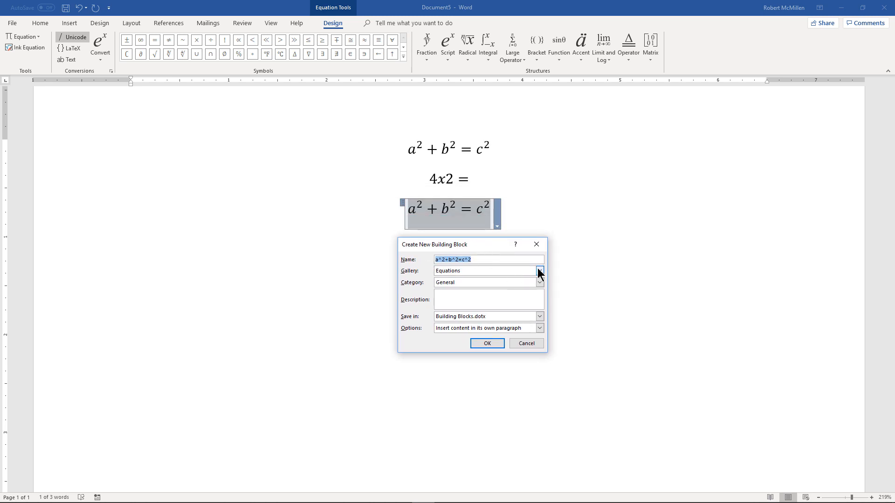
left_click(539, 270)
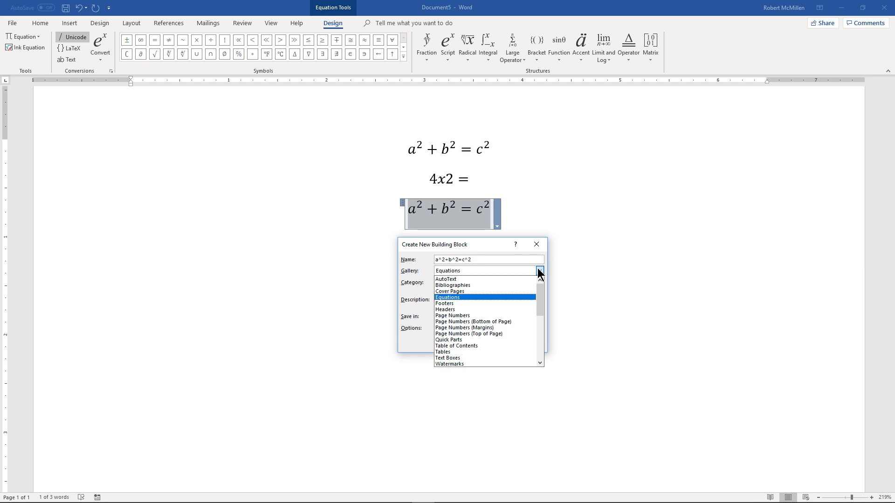
left_click(447, 297)
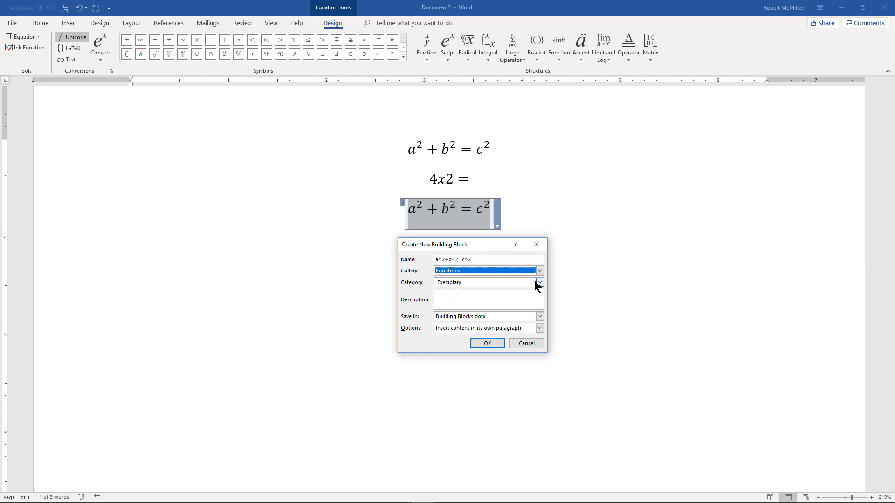
left_click(486, 282)
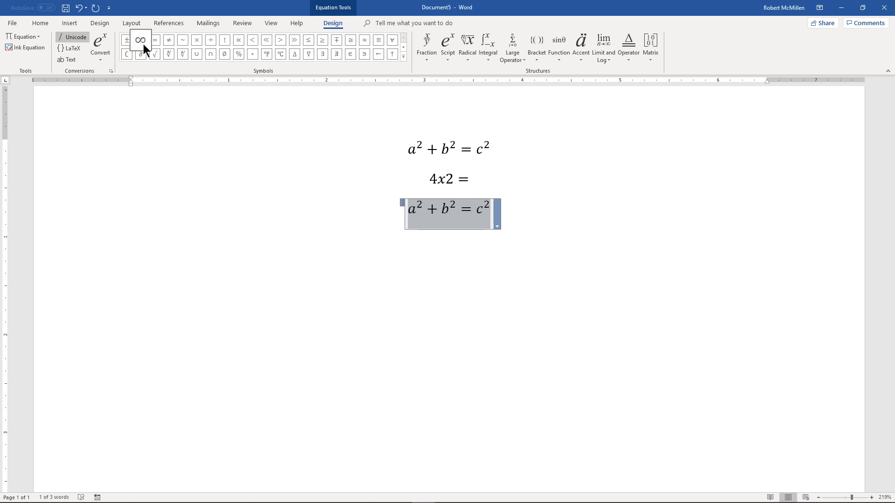
mouse_move(295, 54)
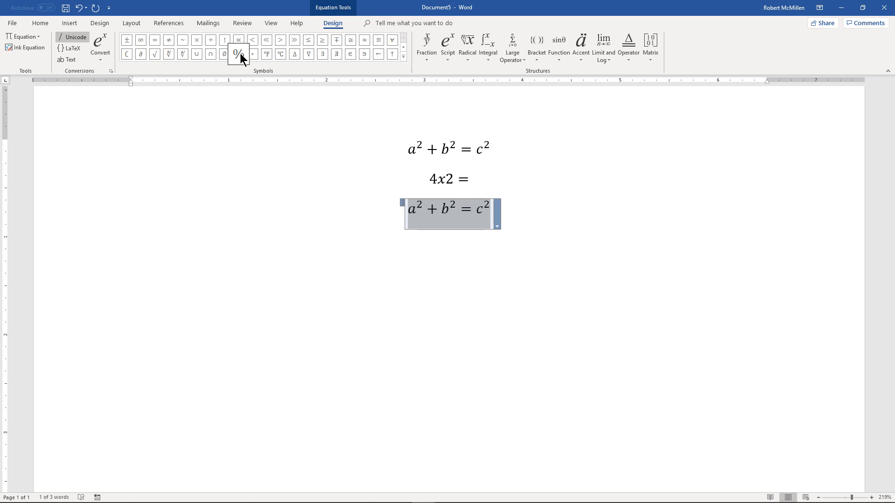
mouse_move(238, 54)
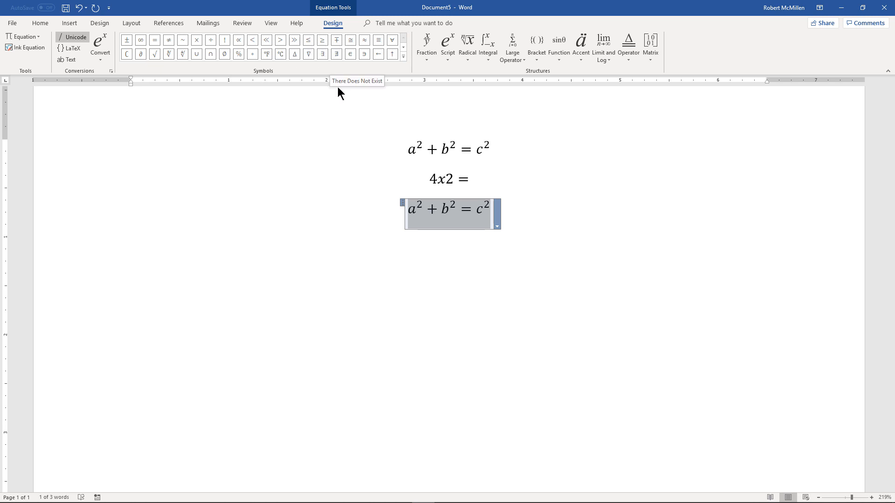
mouse_move(319, 253)
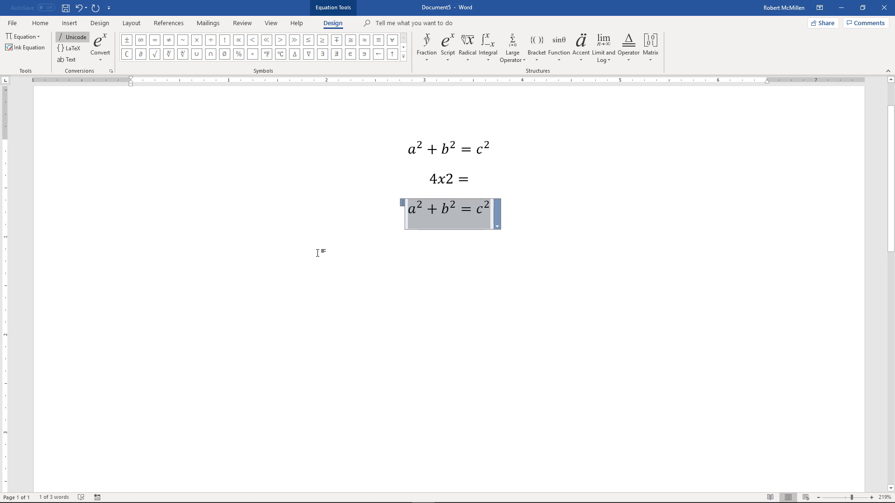